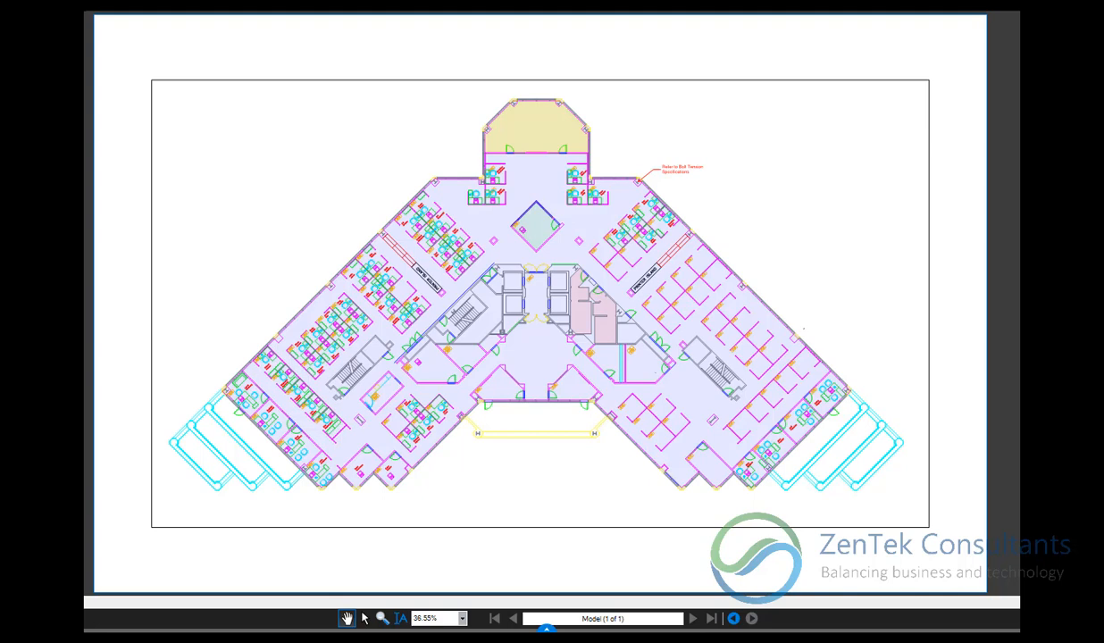
pyautogui.moveTo(561, 270)
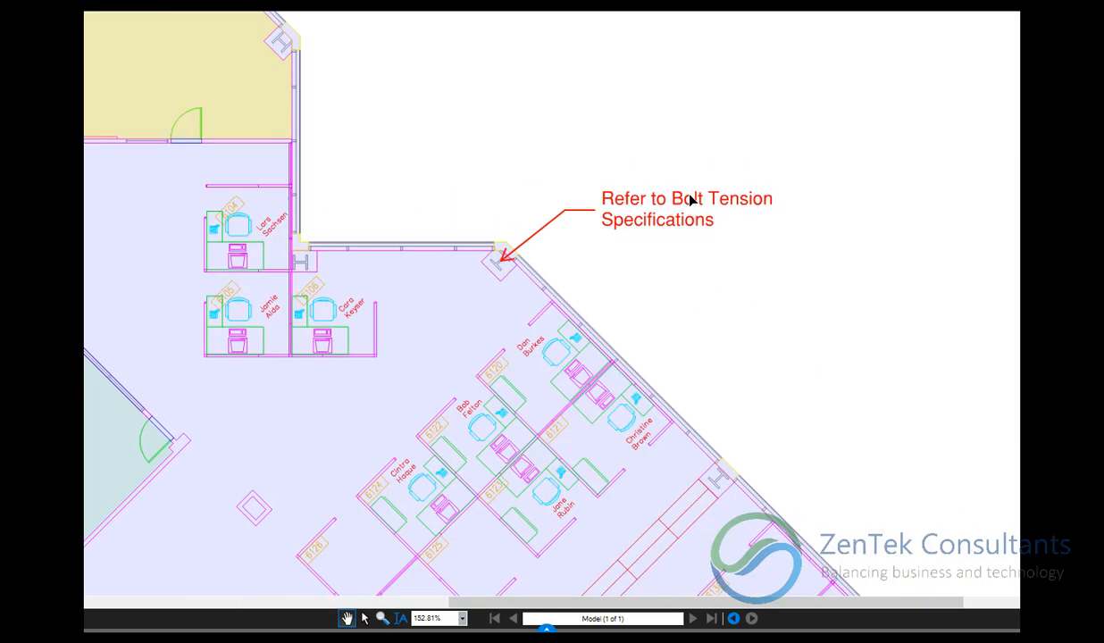
# Bring up the context menu for the 'Refer to Bolt Tension Specifications' callout.
pyautogui.rightClick(679, 206)
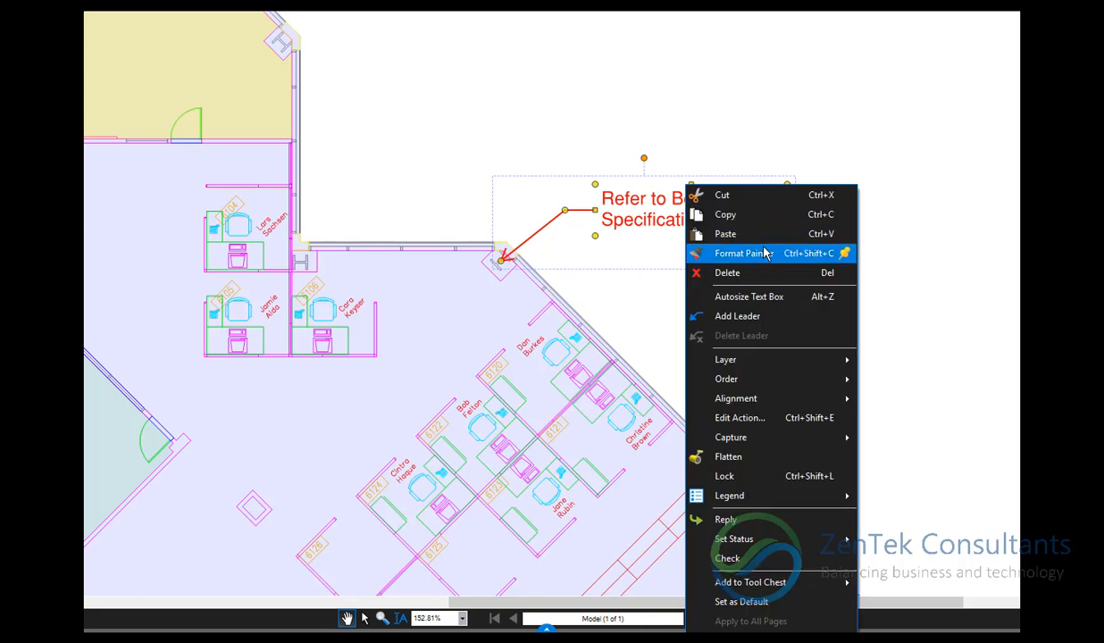
pyautogui.moveTo(763, 456)
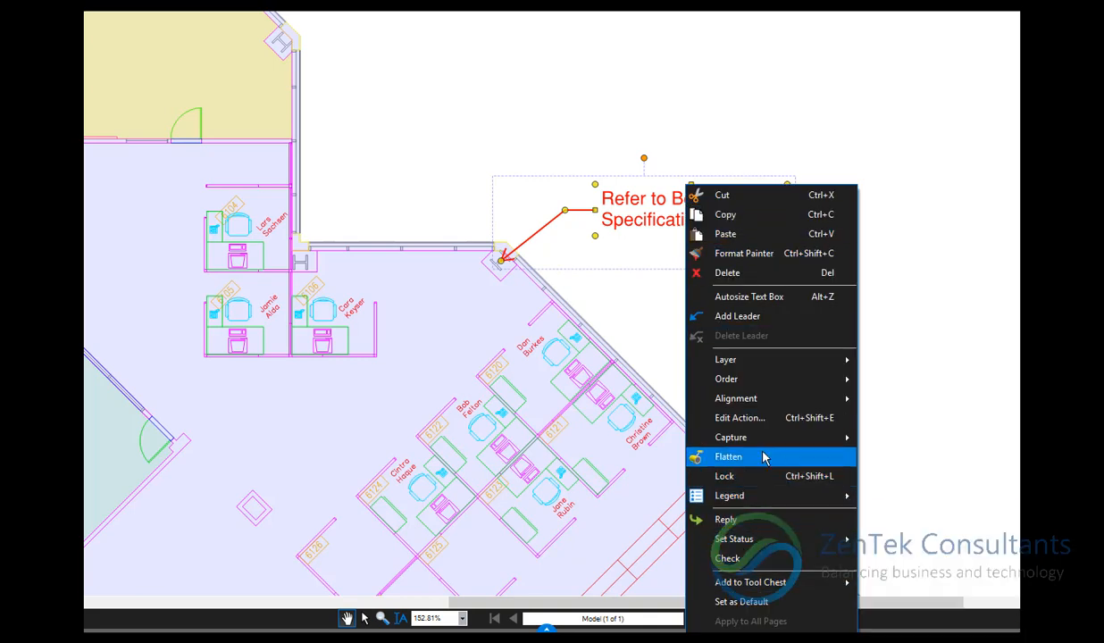
# Link the callout's jump action to the 'Bolt Tension Spec' place in the spec PDF.
pyautogui.click(739, 417)
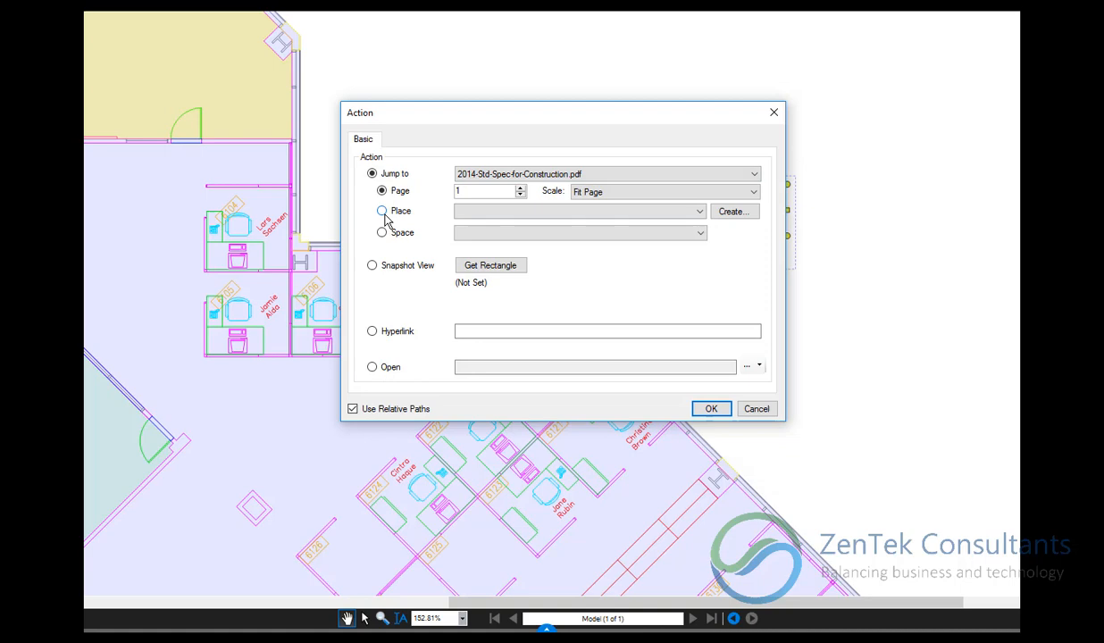
pyautogui.click(382, 211)
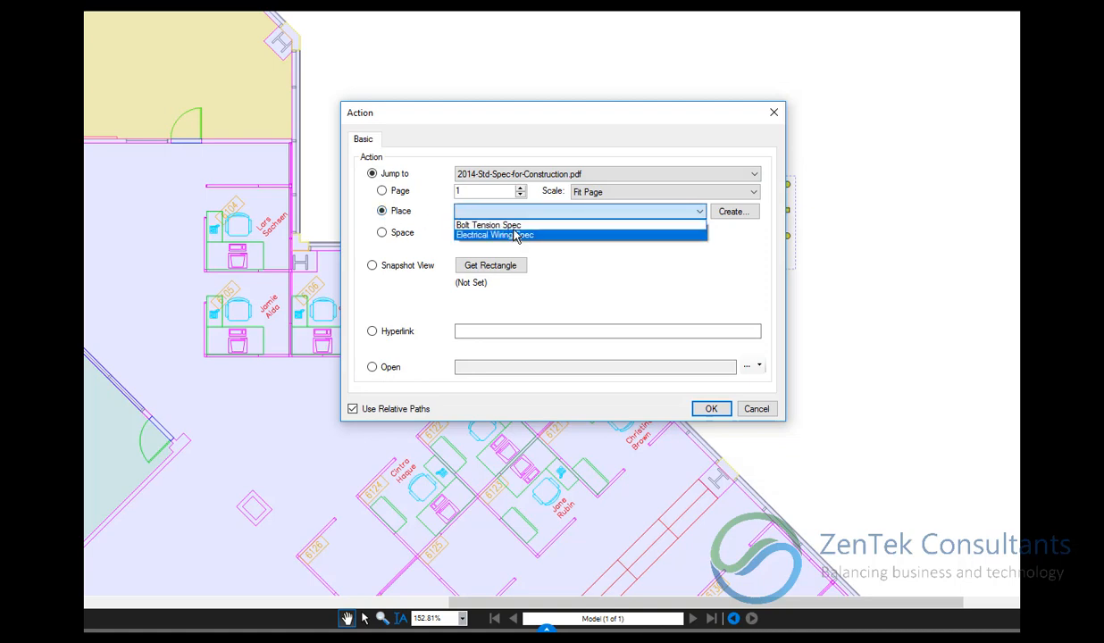
pyautogui.click(711, 408)
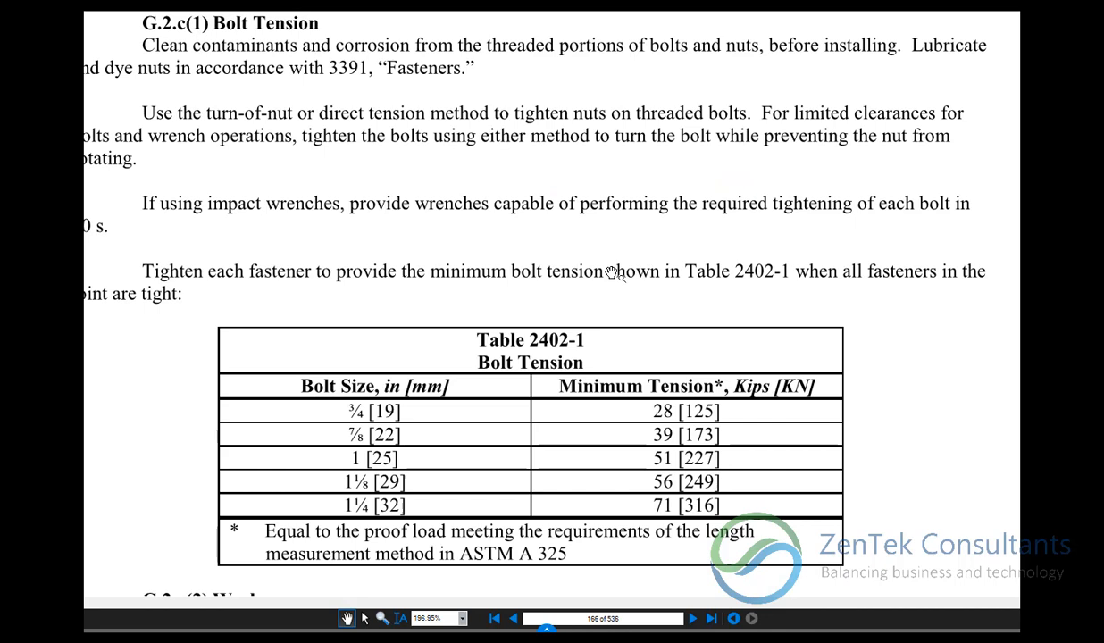
pyautogui.moveTo(598, 275)
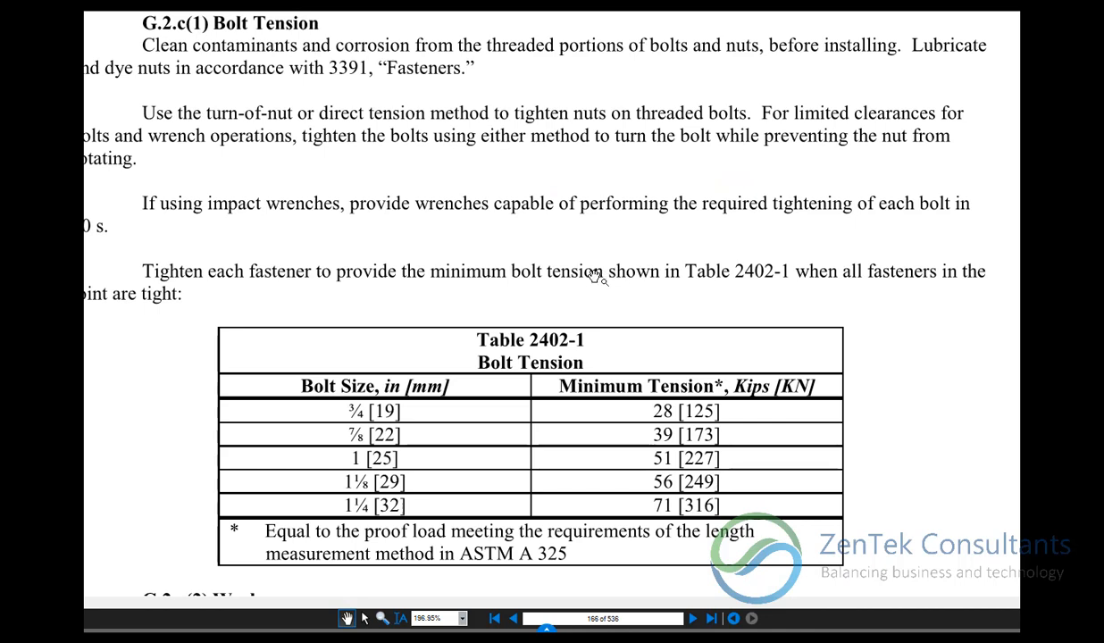
pyautogui.moveTo(459, 235)
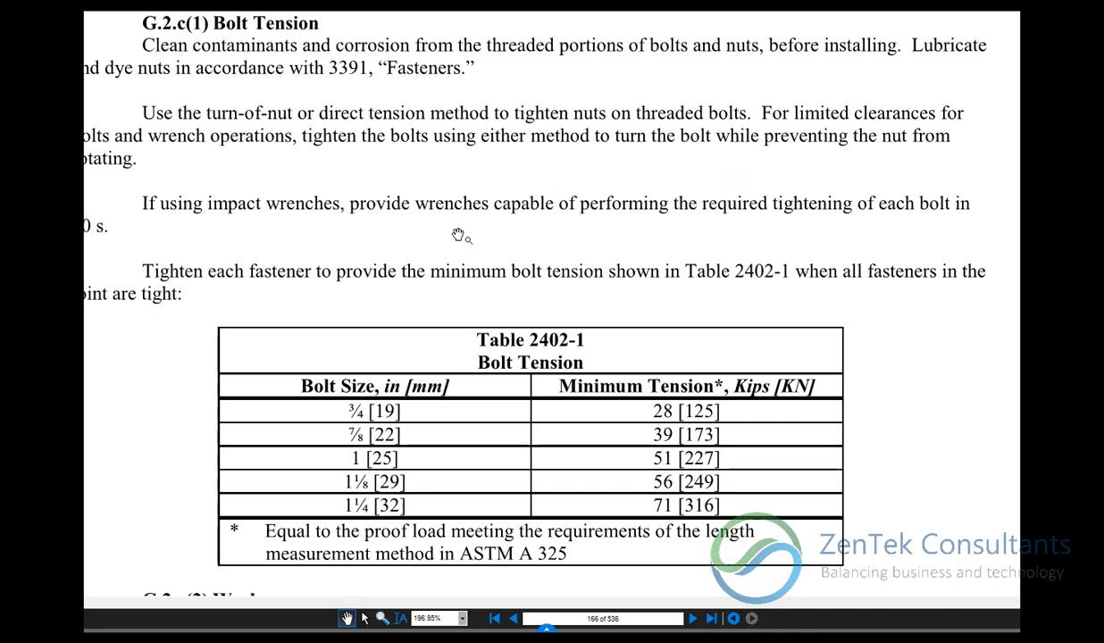